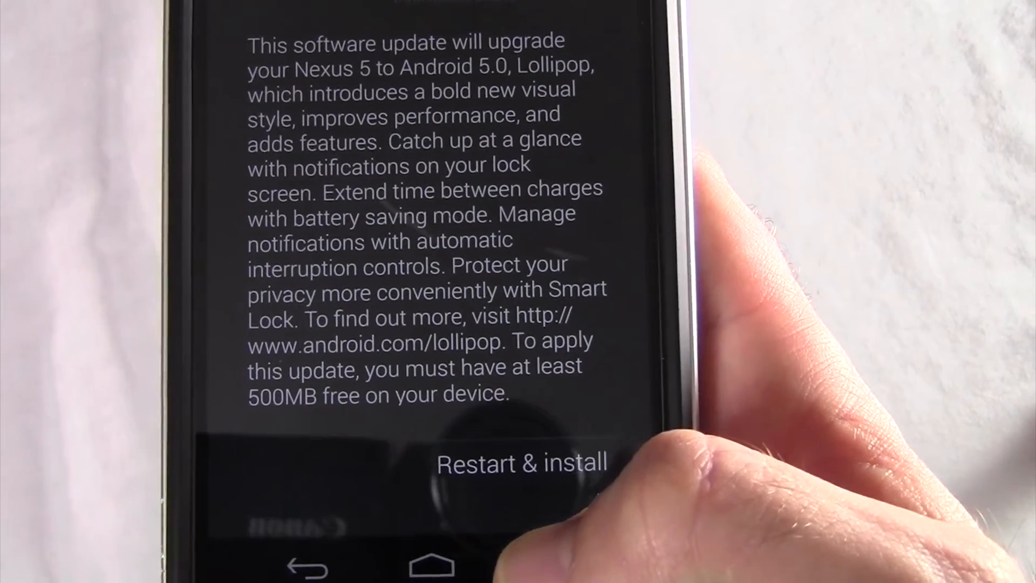
Step: Restart the Nexus 5 to install the Android 5.0 Lollipop update
left_click(521, 462)
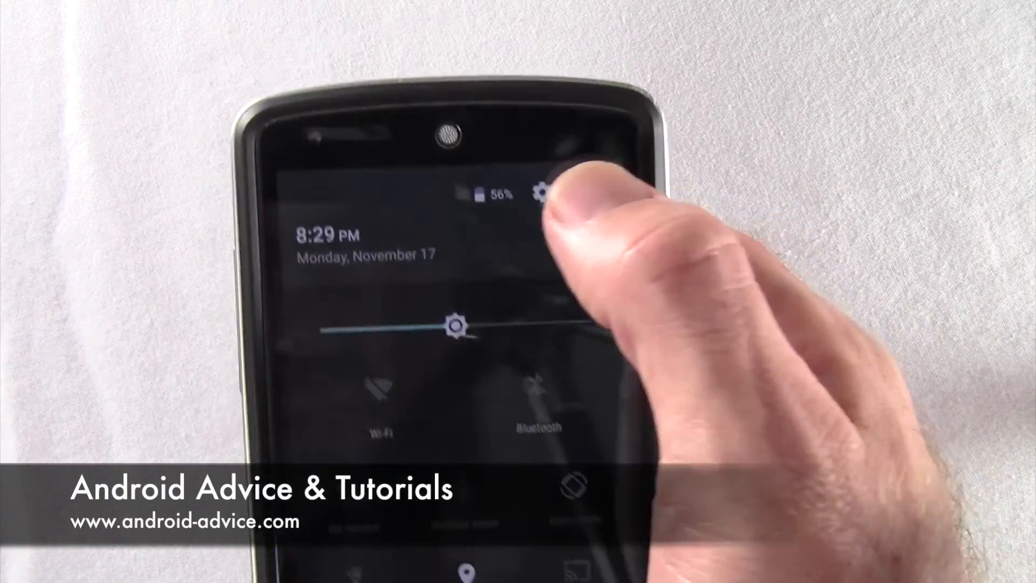
Step: Open About phone from Settings and scroll to Android version 5.0
left_click(543, 192)
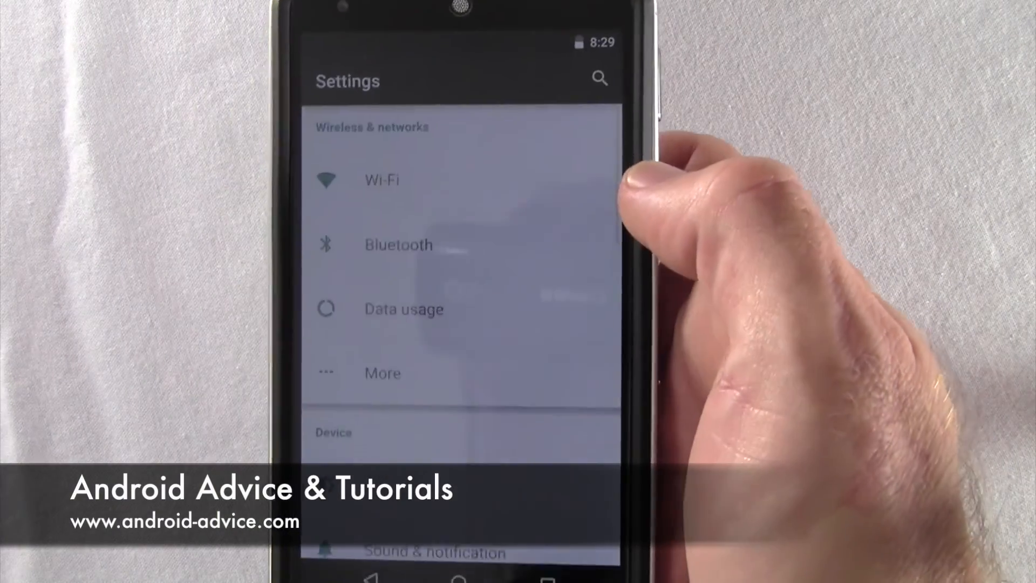
scroll("down", 3)
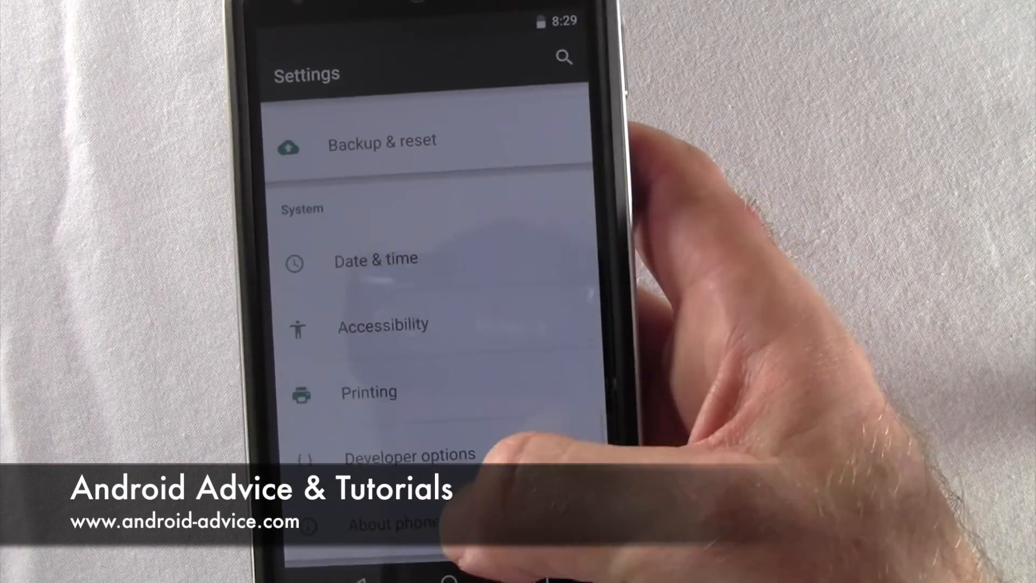
left_click(397, 522)
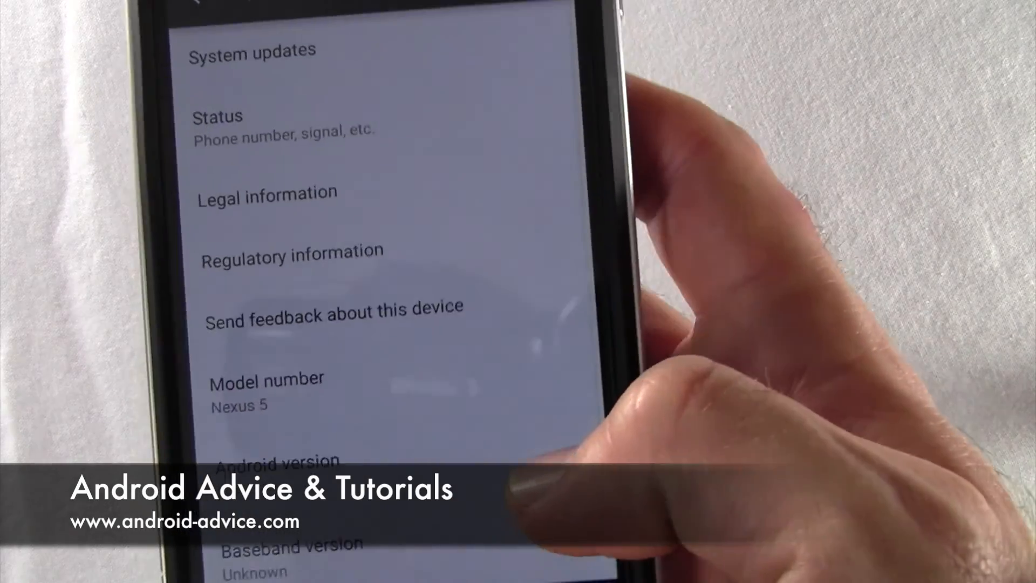
scroll("down", 3)
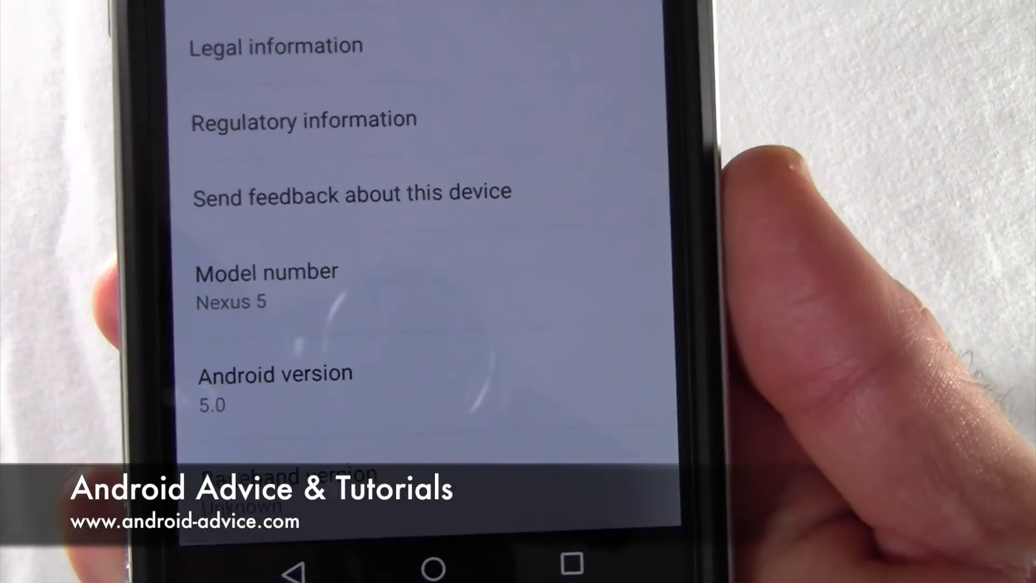